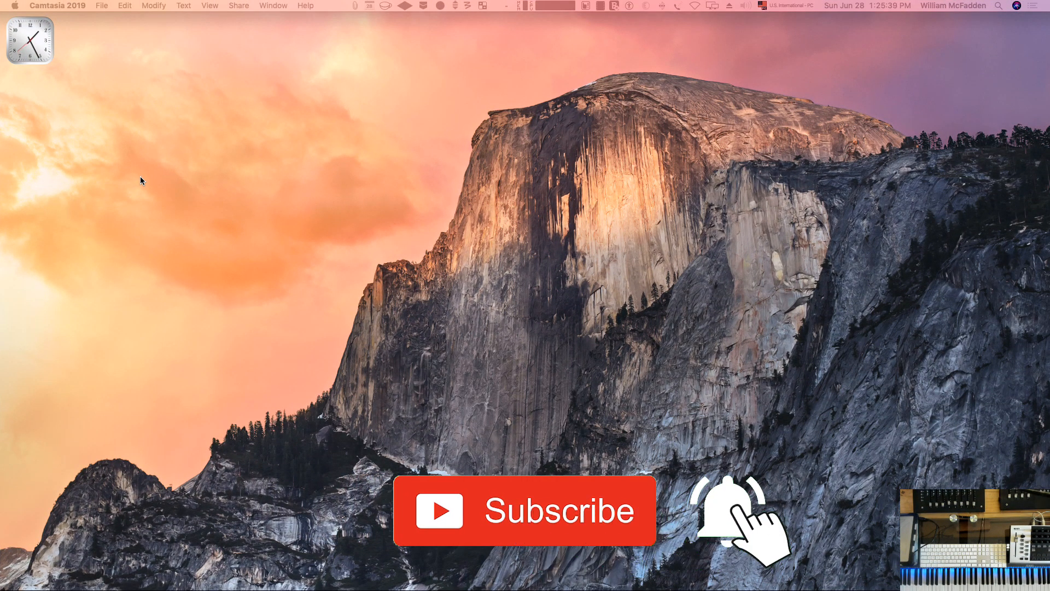
{"action": "mouse_move", "coordinate": [191, 177]}
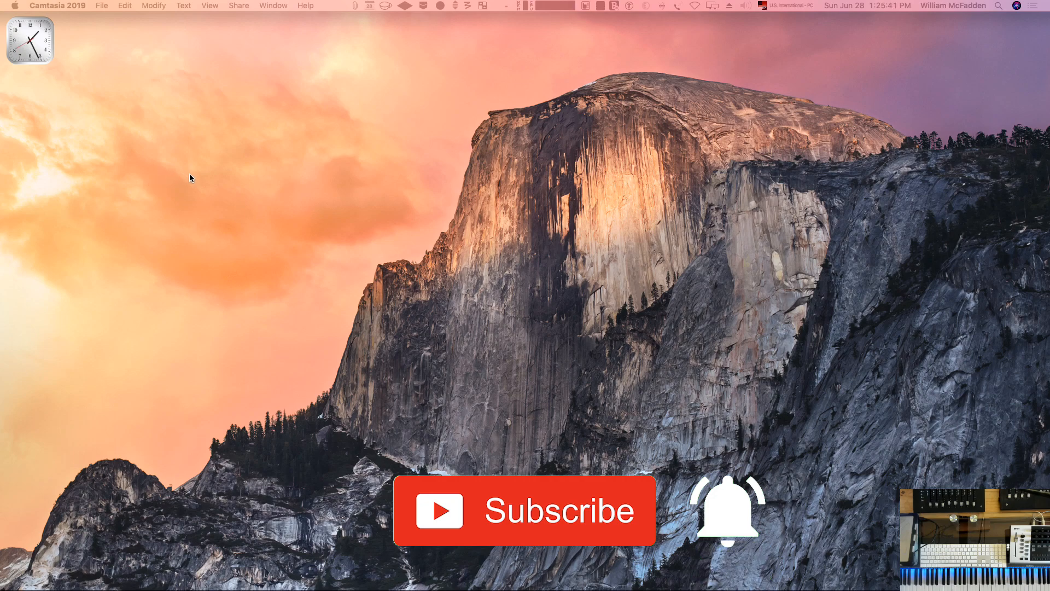